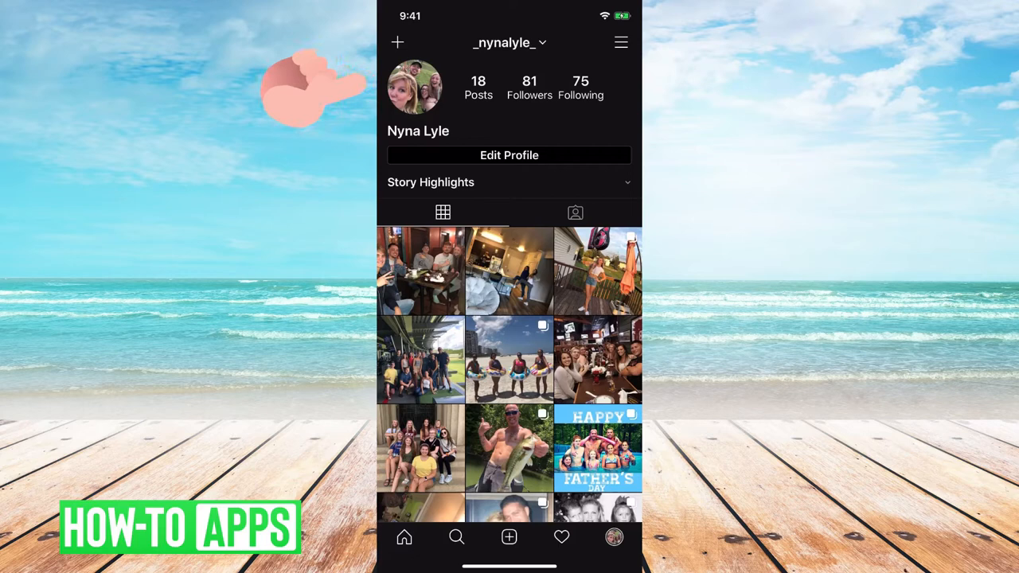
# Step: Start new content from the profile and switch the camera to Reels mode
pyautogui.click(398, 42)
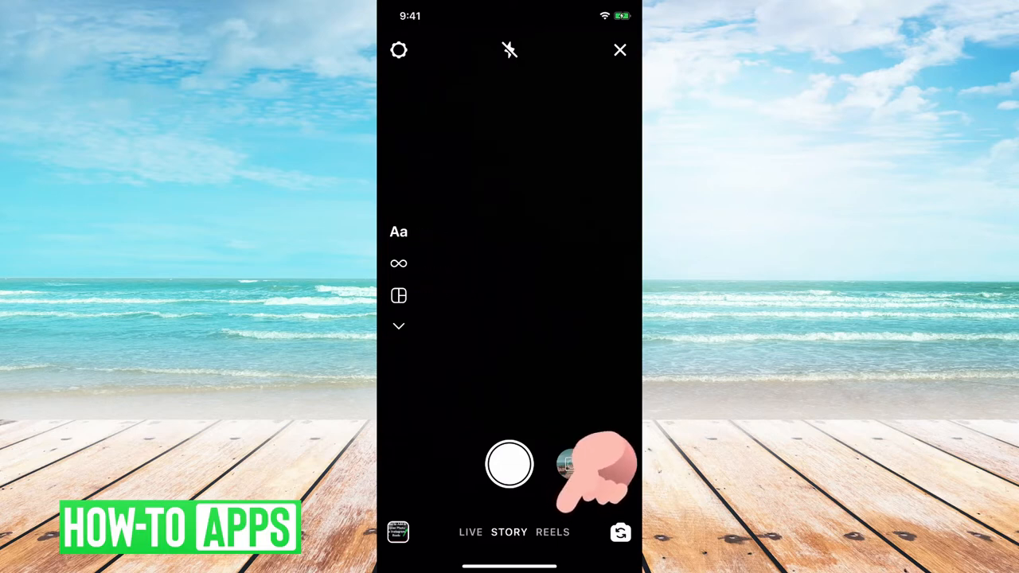
pyautogui.click(551, 532)
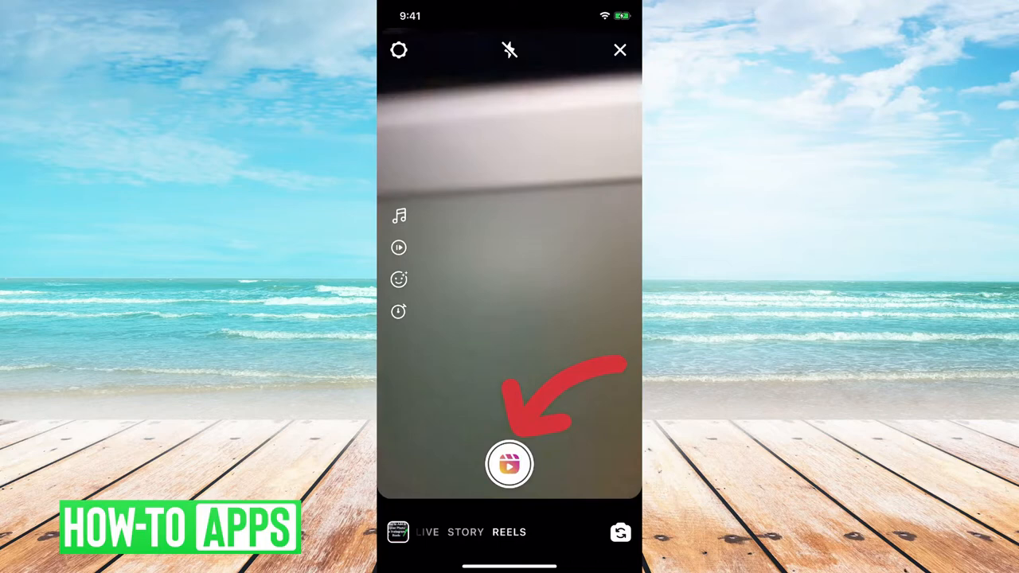
# Step: Record and stop a short Reel clip, preview it and continue to the Share screen
pyautogui.click(510, 465)
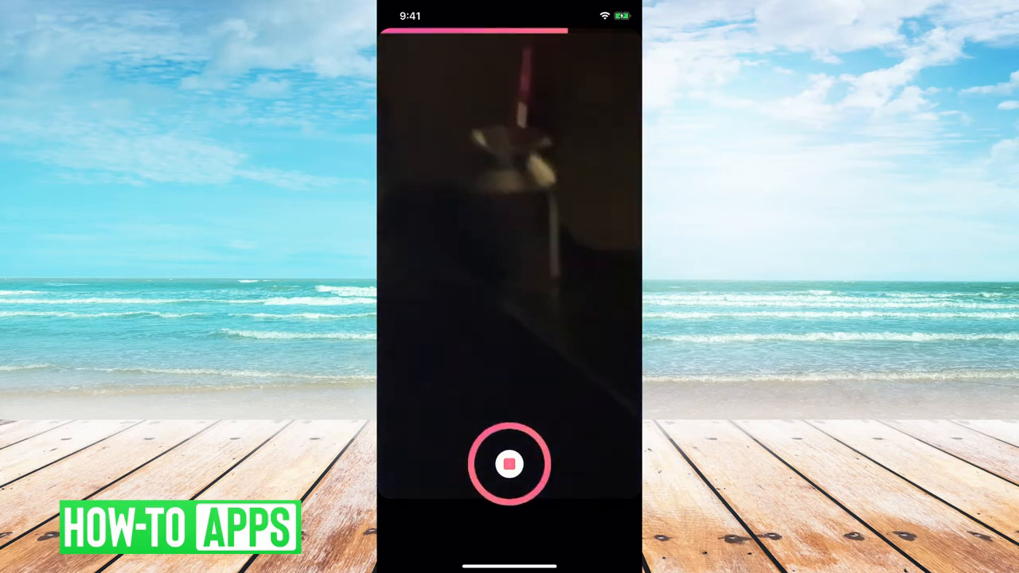
pyautogui.click(510, 465)
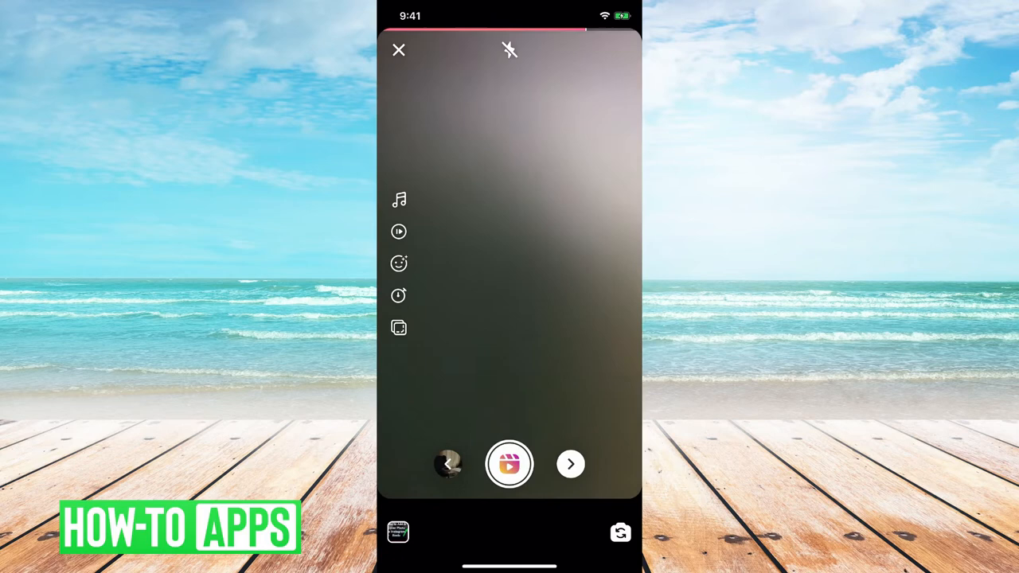
pyautogui.click(510, 465)
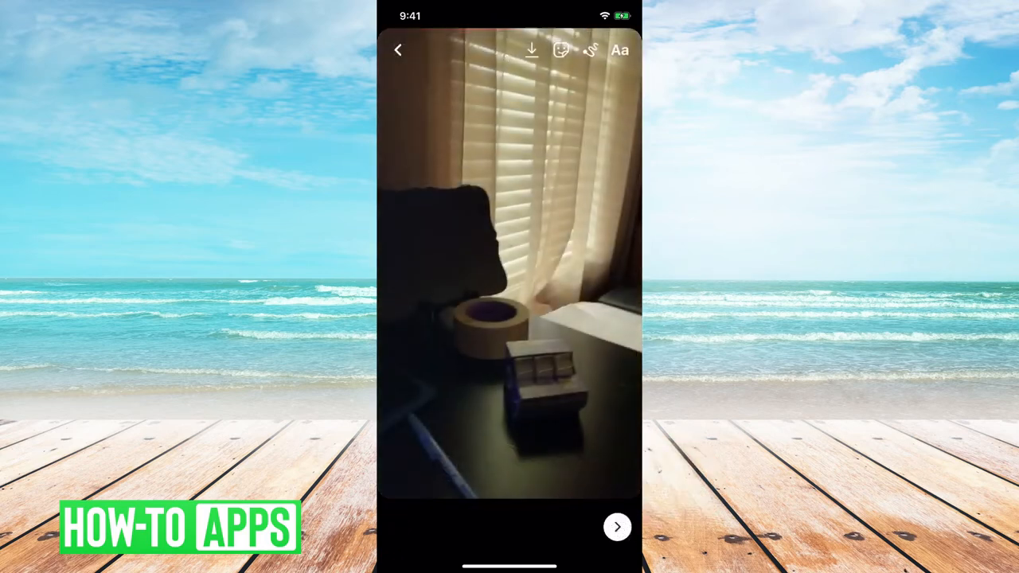
pyautogui.click(618, 527)
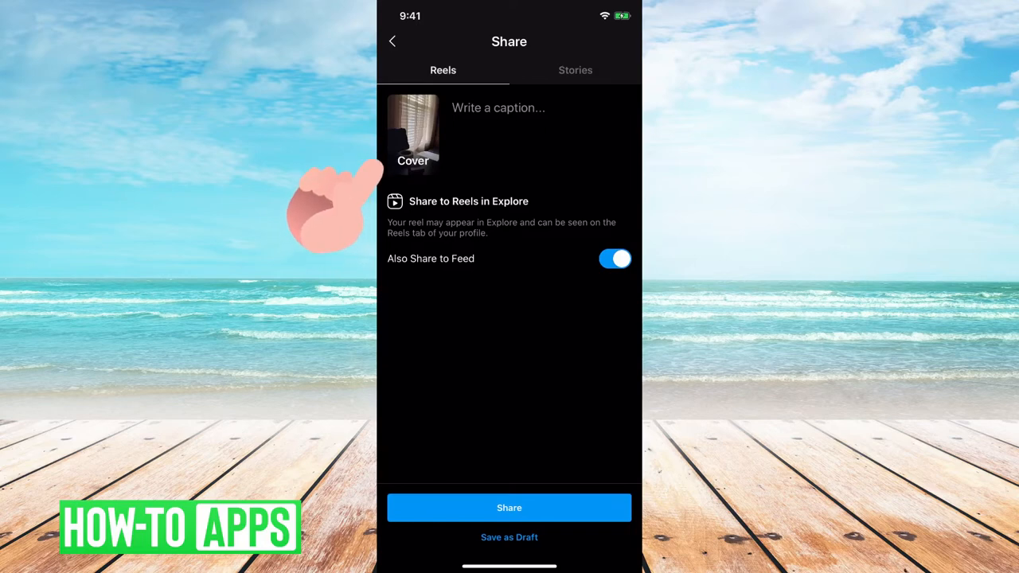
# Step: Open the cover-image chooser from the Cover thumbnail on the Share screen
pyautogui.click(413, 136)
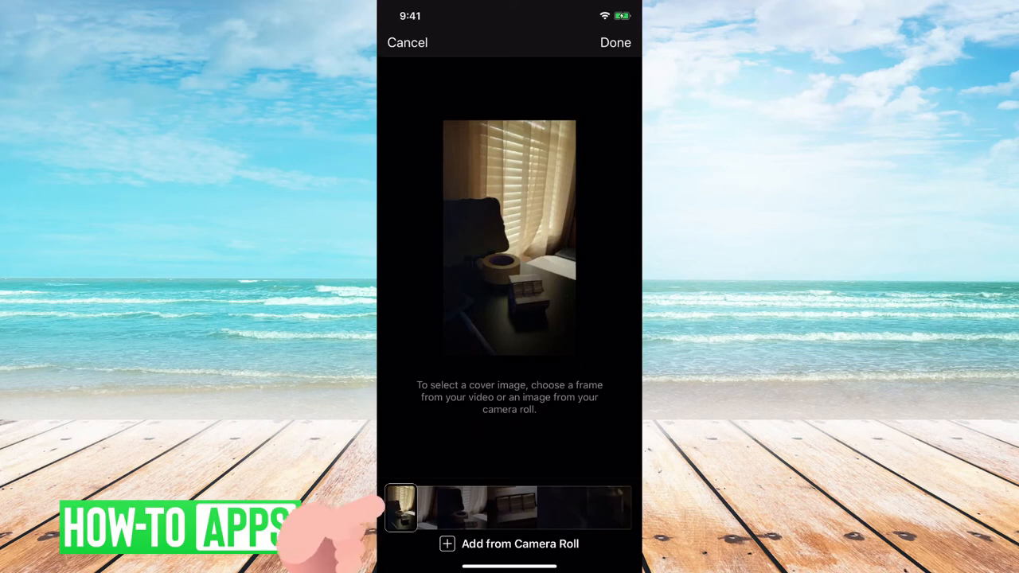
# Step: Try other clip frames as cover, settling on the dark pen close-up
pyautogui.click(402, 506)
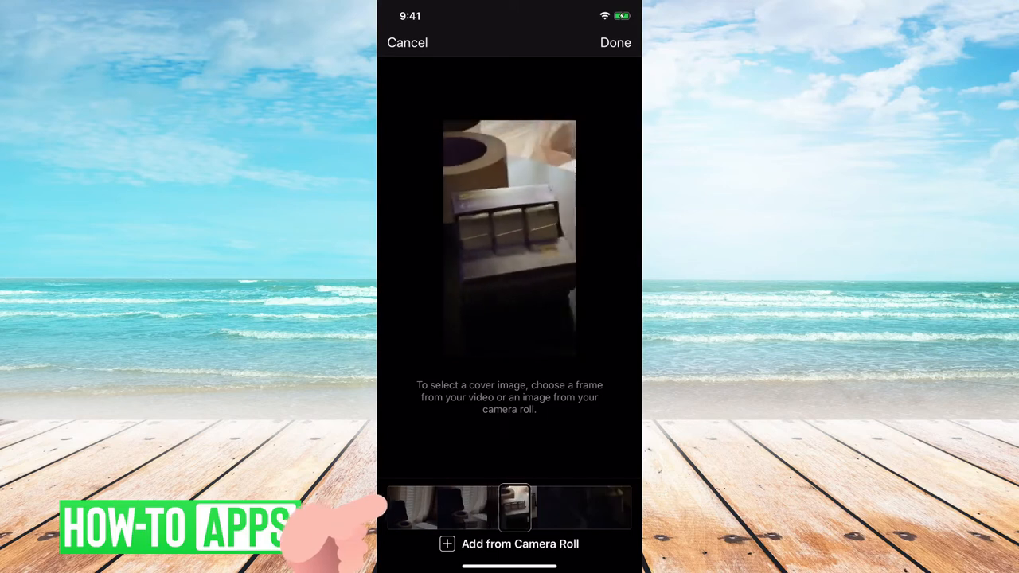
pyautogui.click(540, 508)
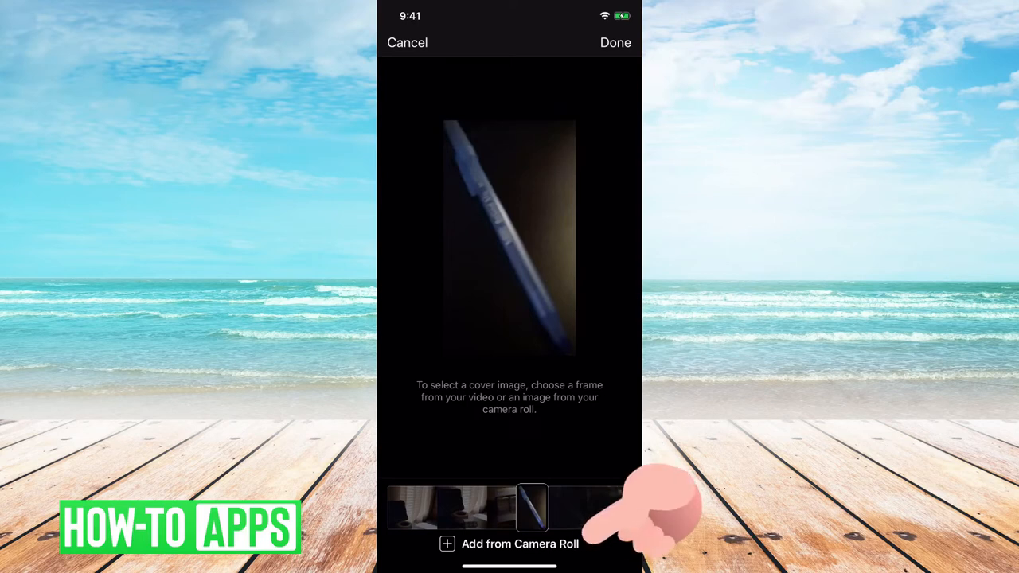
# Step: Set the green HTA image from the camera roll as cover and return to Share
pyautogui.click(510, 545)
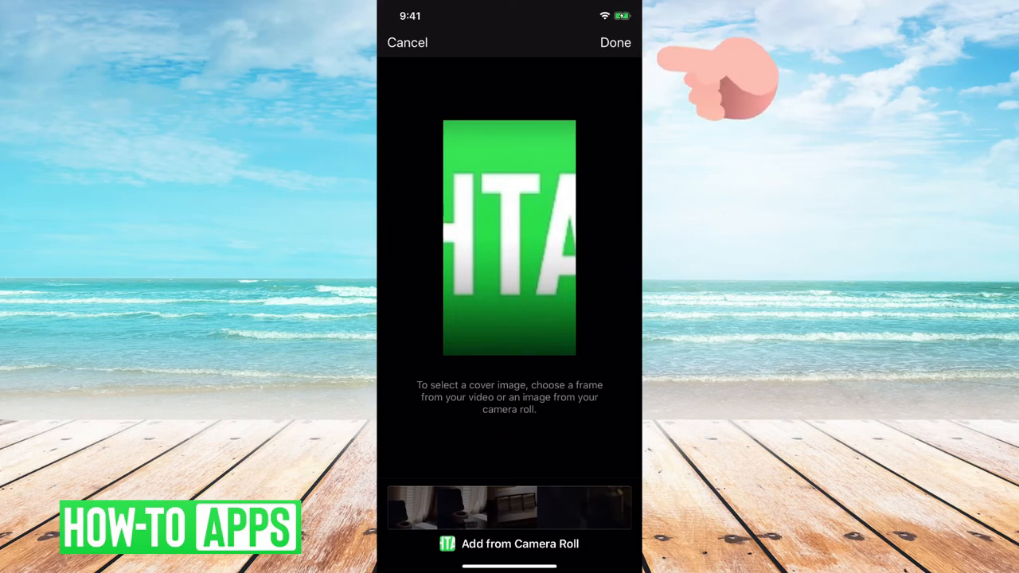
pyautogui.click(615, 42)
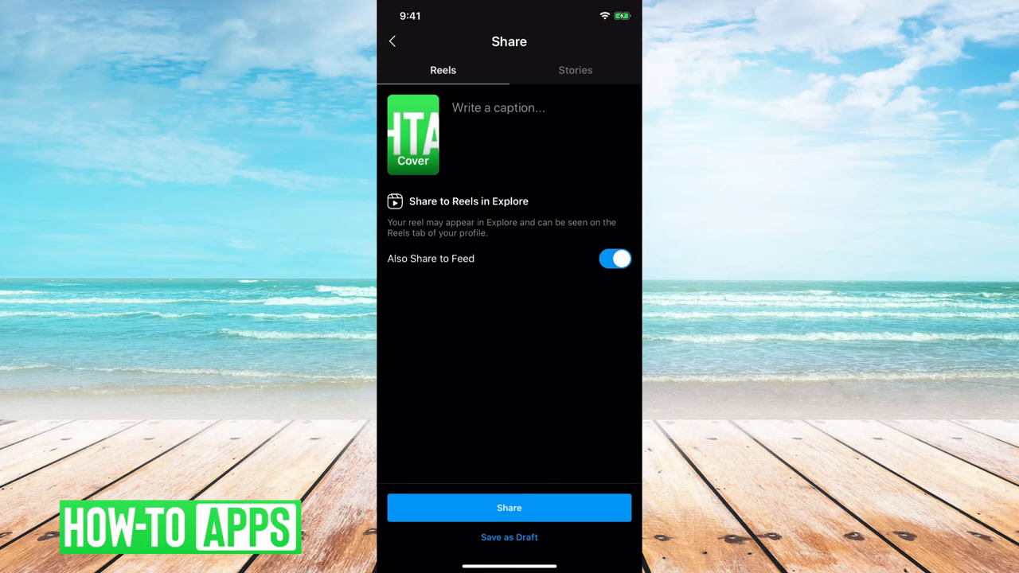